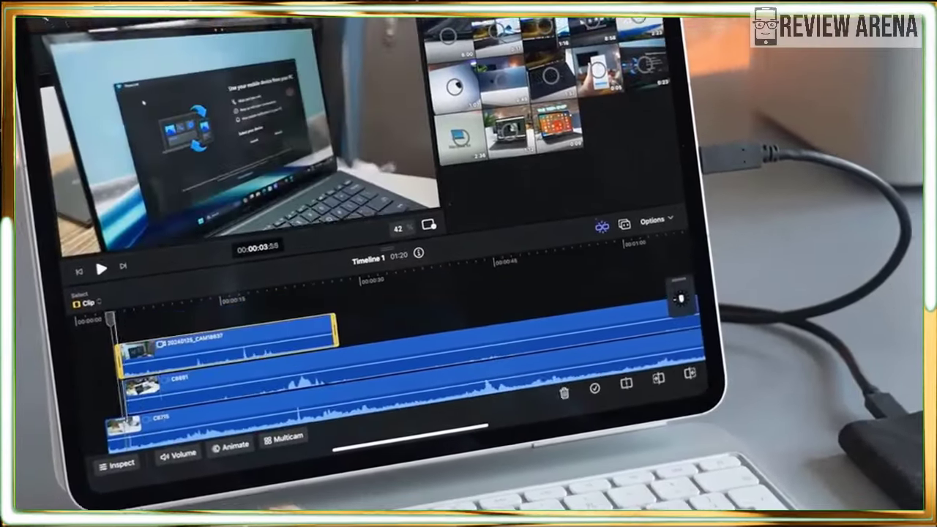
pyautogui.click(103, 268)
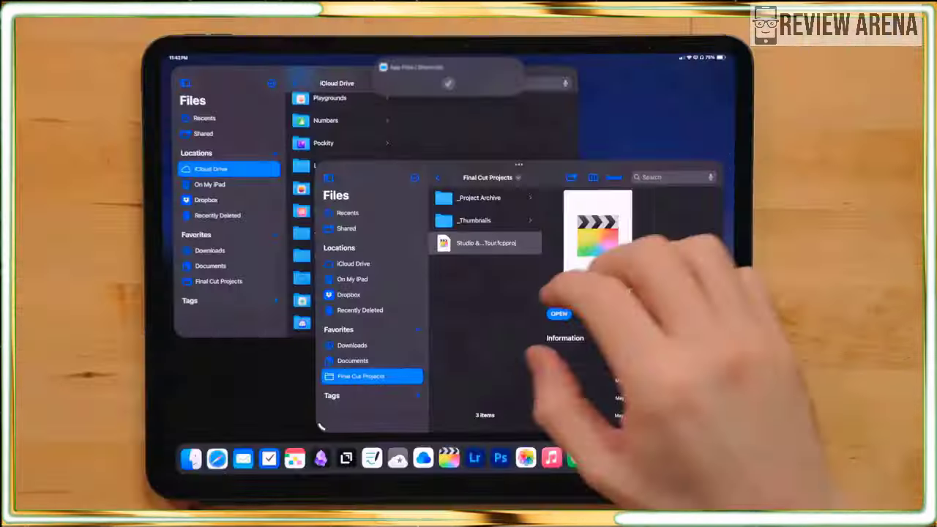
pyautogui.click(475, 220)
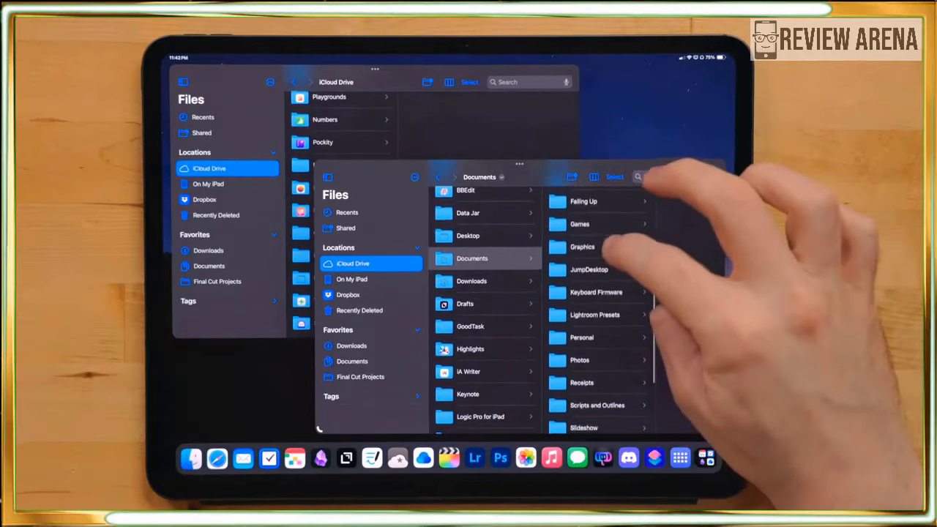
pyautogui.scroll(-3)
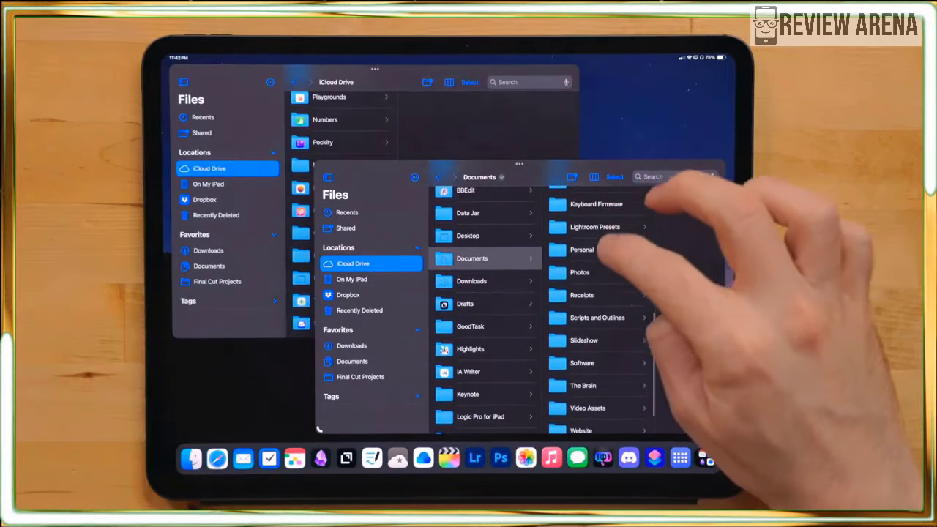